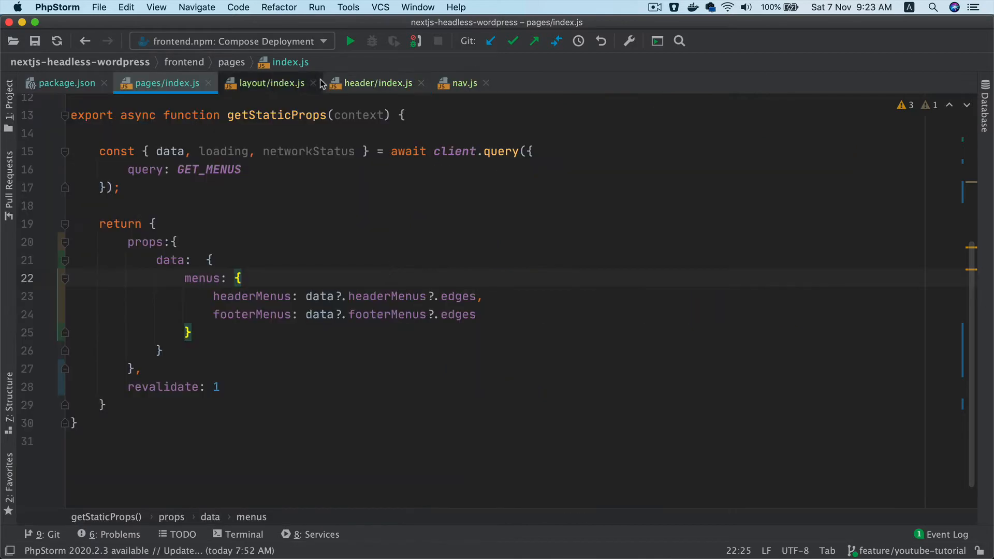
Complete the nav component's final anchor label so it reads 'Contact'.
{"action": "left_click", "coordinate": [270, 83]}
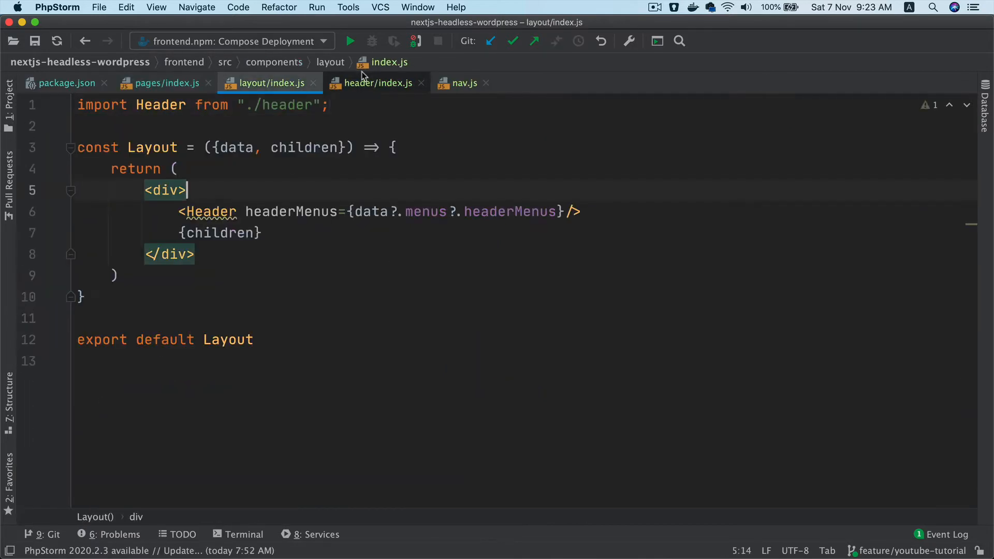
{"action": "left_click", "coordinate": [464, 83]}
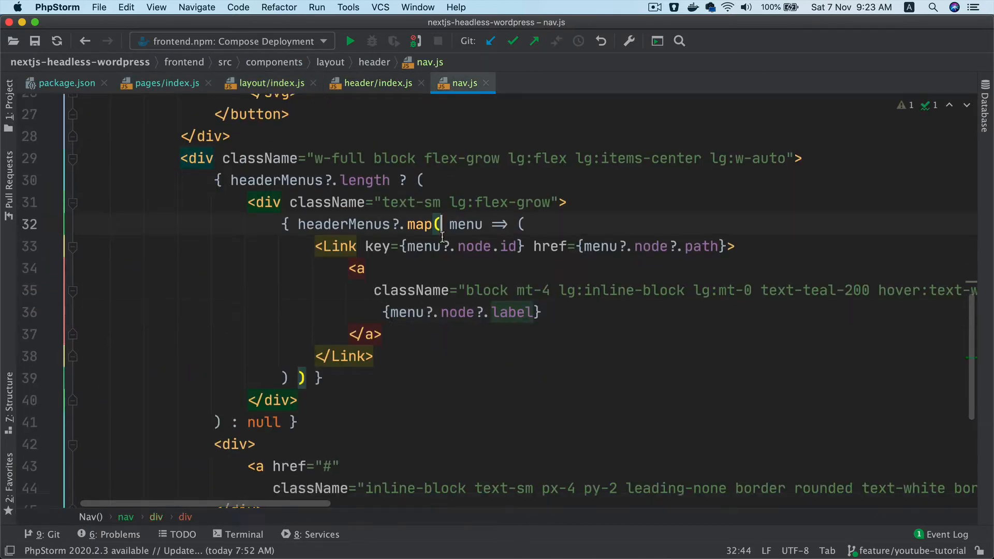
{"action": "scroll", "scroll_direction": "down", "scroll_amount": 3}
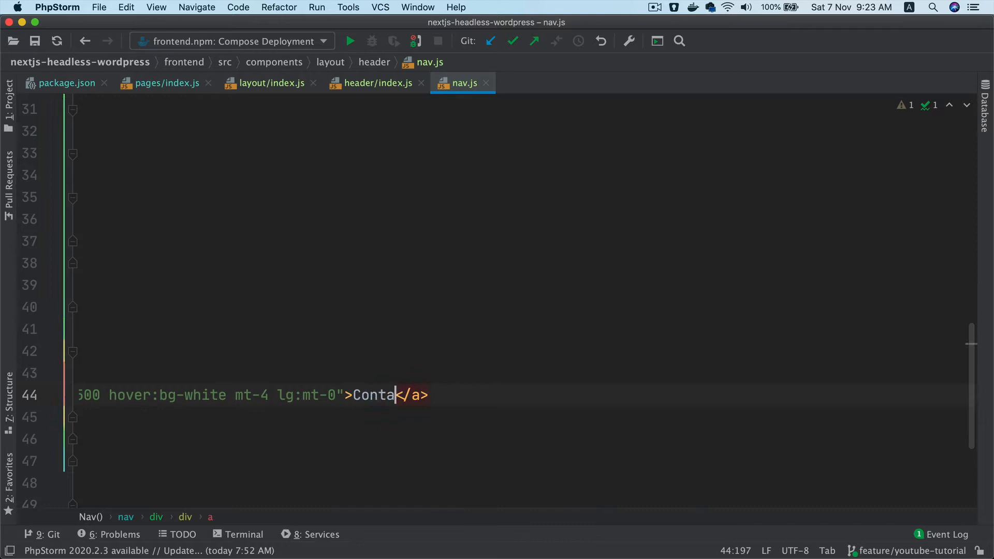
{"action": "type", "text": "ct"}
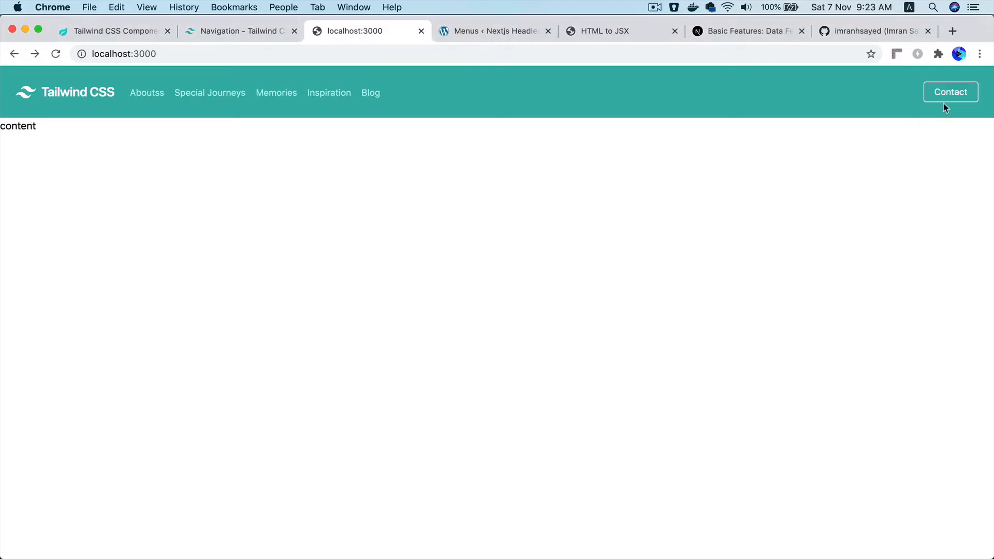
{"action": "mouse_move", "coordinate": [261, 153]}
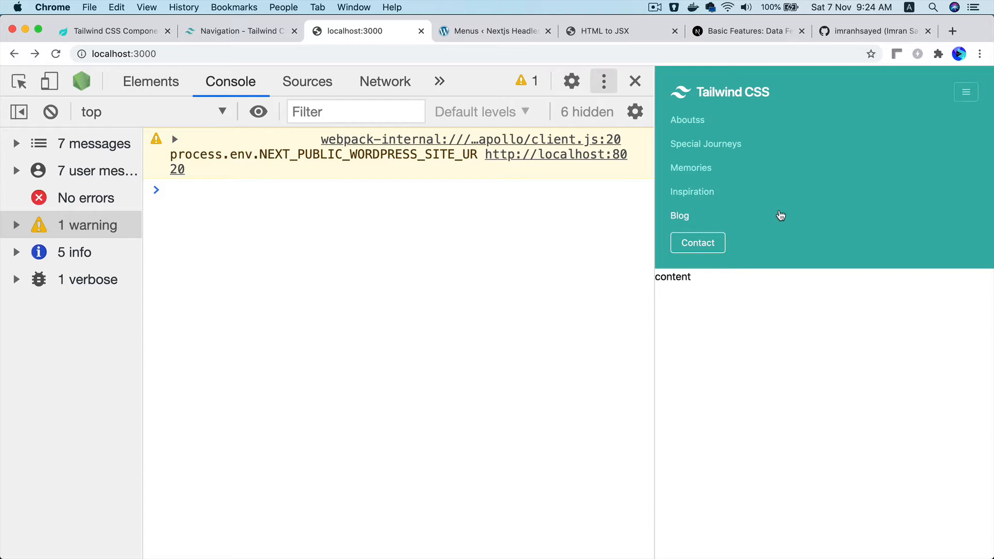
Add a 'hidden' class to the w-full links div in DevTools Elements to test hiding it.
{"action": "left_click", "coordinate": [150, 82]}
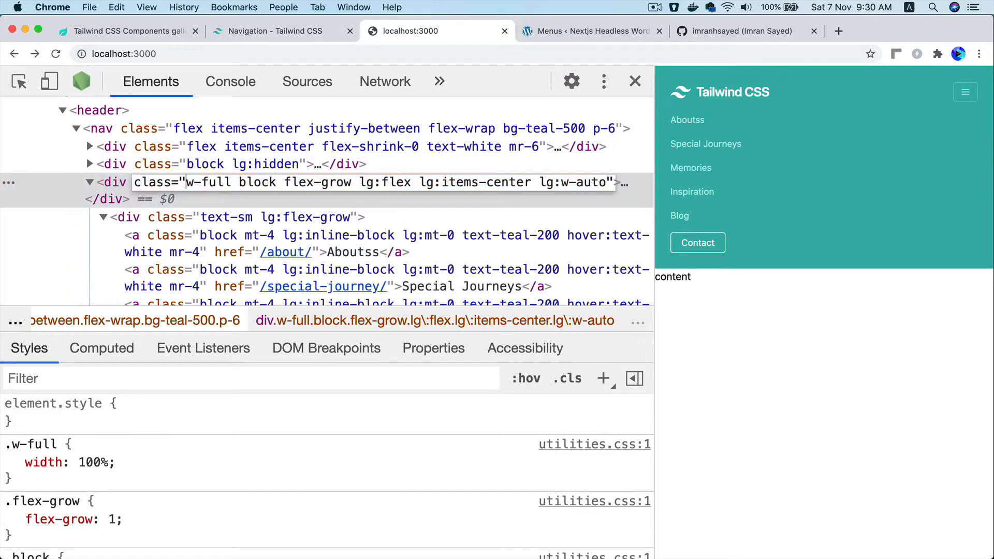
{"action": "type", "text": "hidden"}
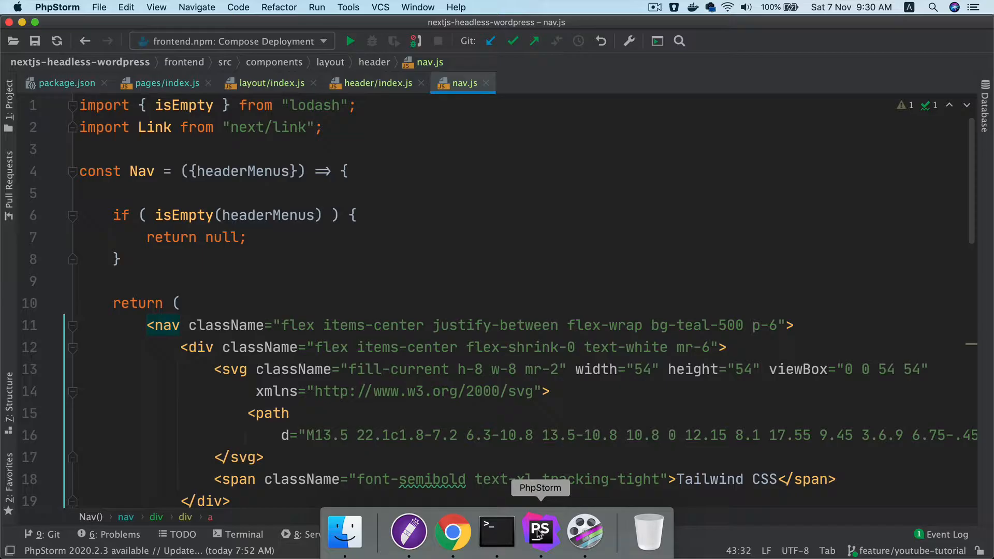
Prefix the links container's className in nav.js with 'hidden'.
{"action": "scroll", "scroll_direction": "down", "scroll_amount": 3}
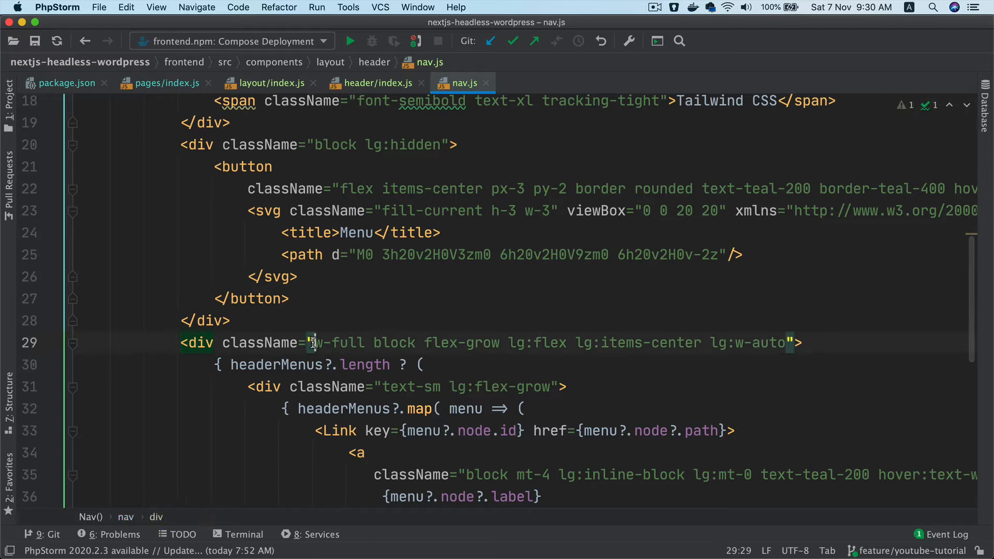
{"action": "type", "text": "hidden"}
{"action": "type", "text": "const [  "}
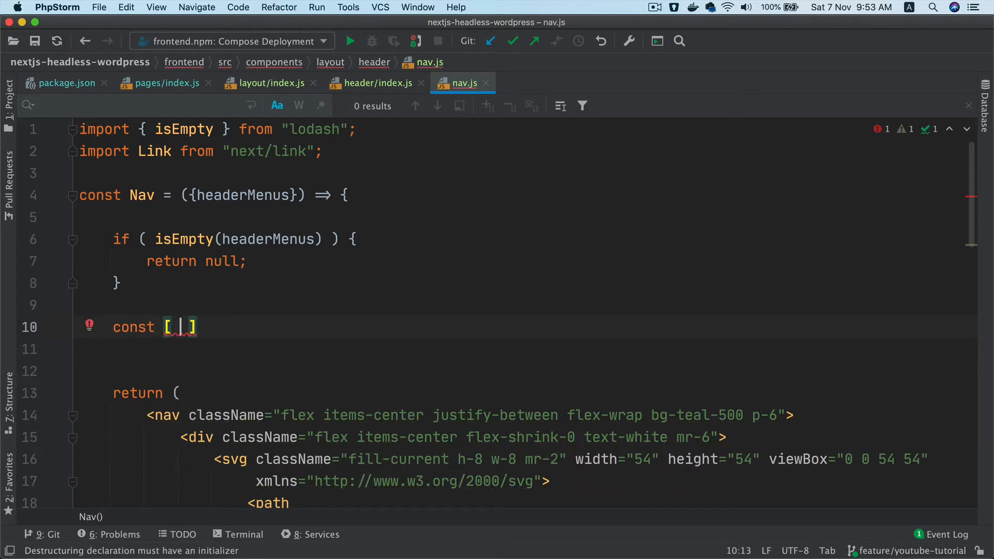
Declare const [isMenuVisible, setMenuVisibility] = useState(false) in the Nav component.
{"action": "type", "text": "isMenuVisible, s"}
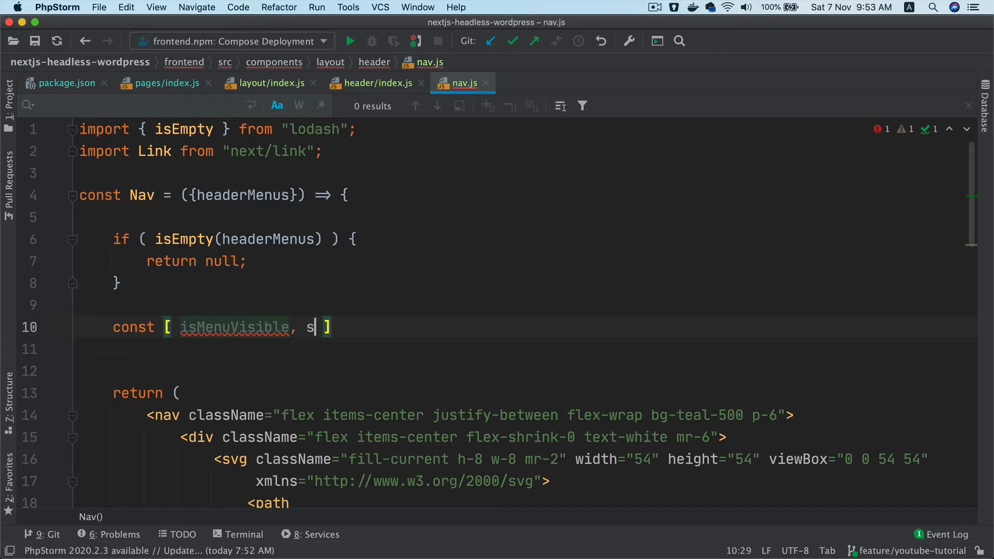
{"action": "type", "text": "etMenuVi"}
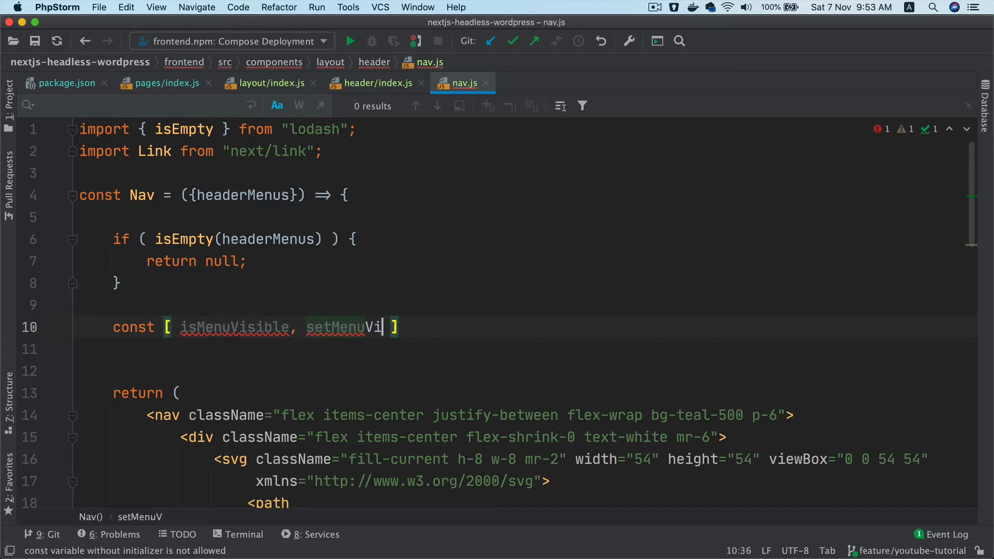
{"action": "type", "text": "sibiliy"}
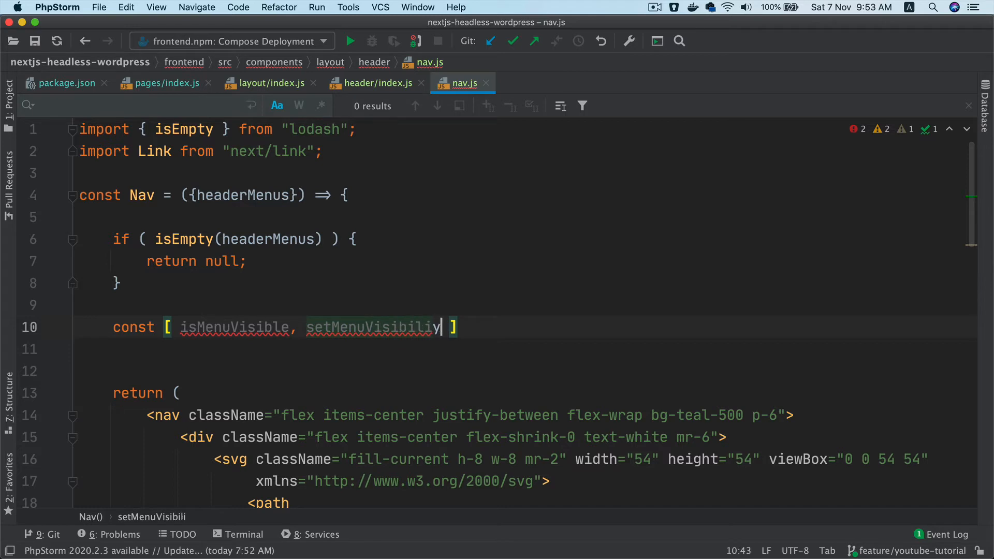
{"action": "type", "text": "ty"}
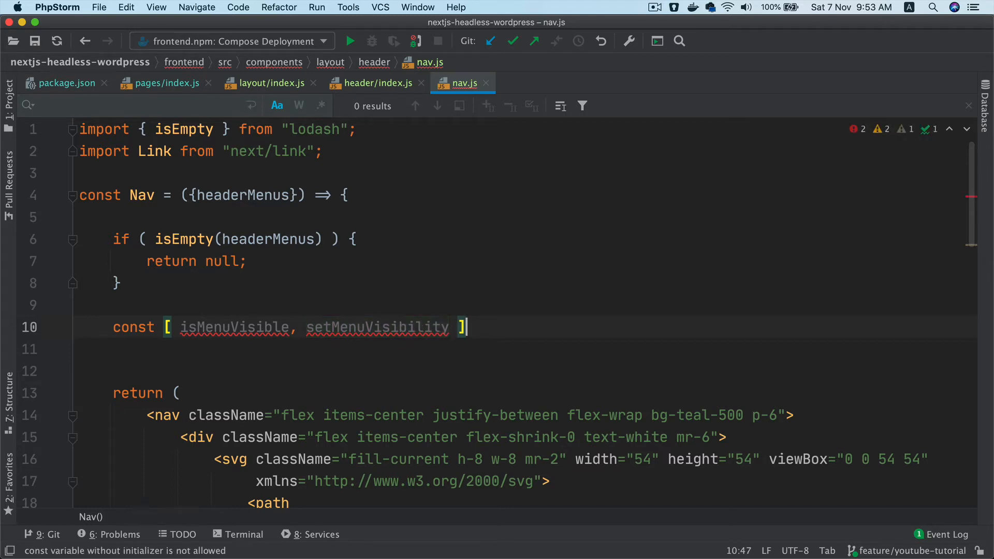
{"action": "type", "text": "= useState"}
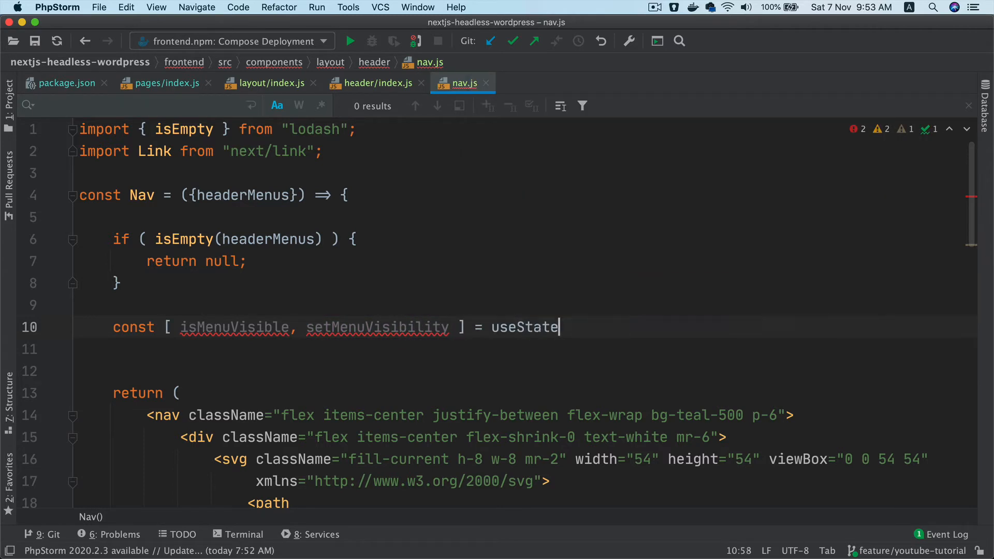
{"action": "type", "text": "(al"}
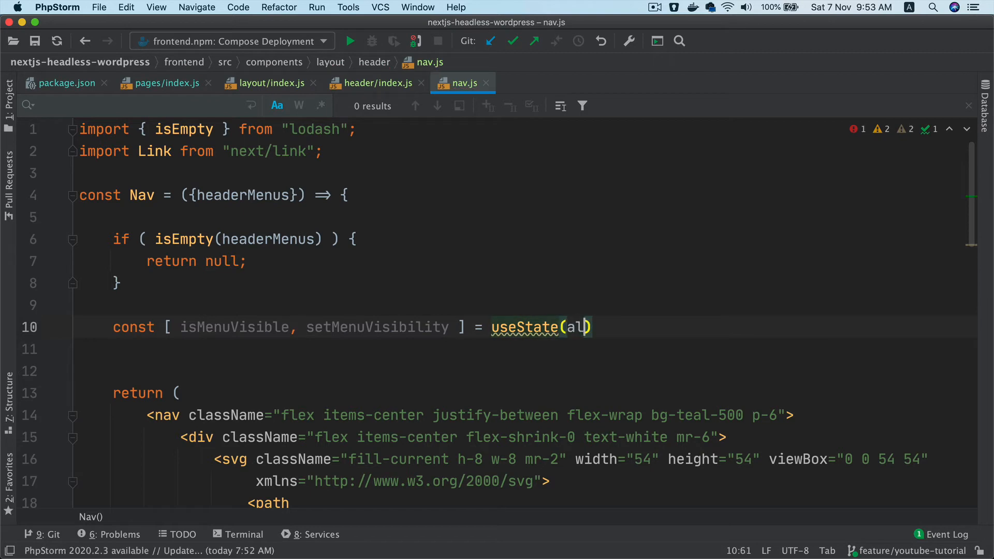
{"action": "type", "text": "false);"}
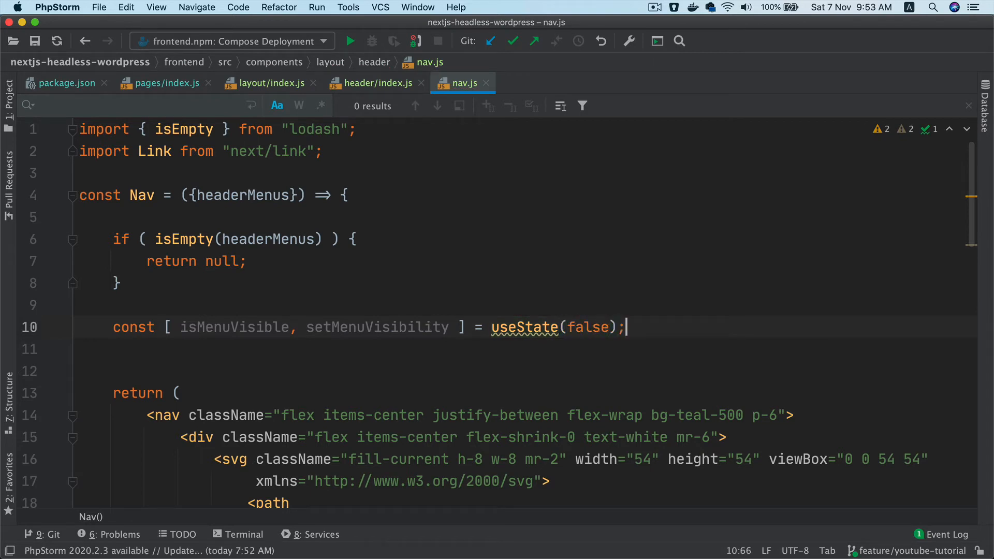
Import useState from 'react' at the top of nav.js.
{"action": "type", "text": "import {useState"}
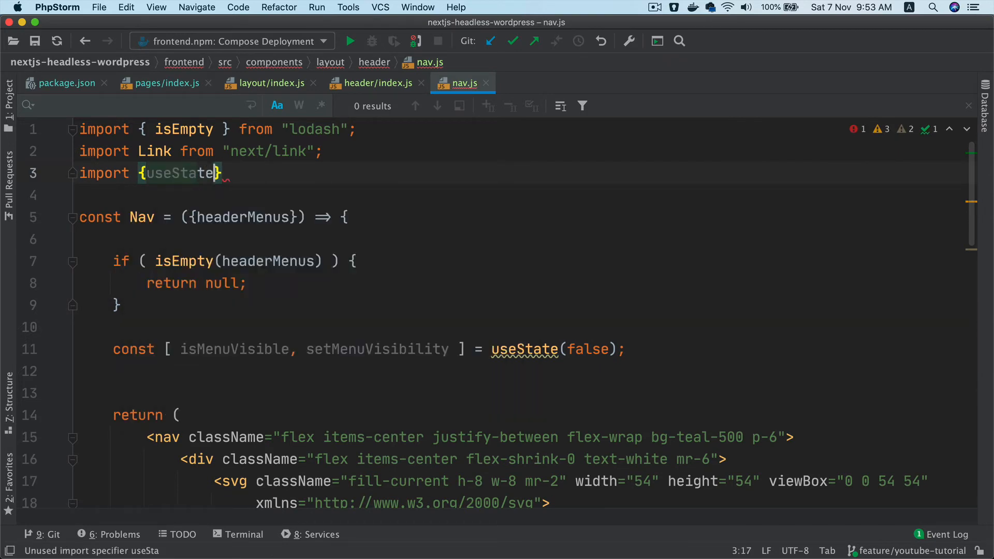
{"action": "type", "text": "from '"}
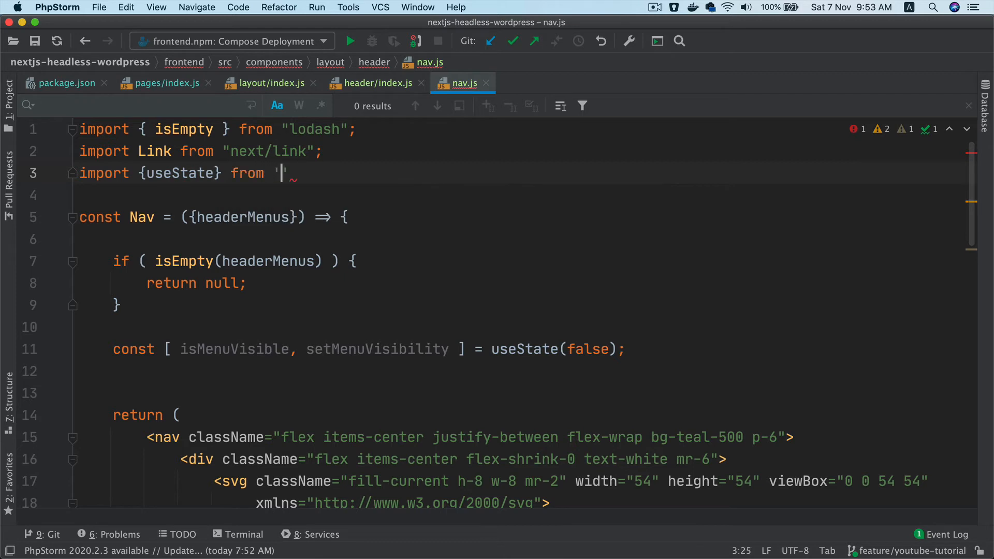
{"action": "type", "text": "react"}
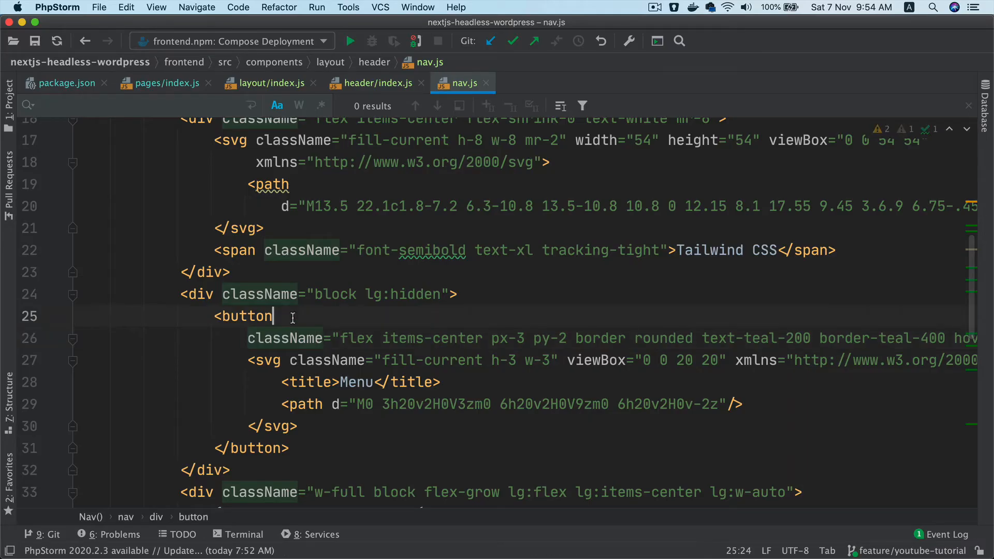
Add onClick={() => setMenuVisibility(!isMenuVisible)} to the menu button.
{"action": "type", "text": "onClick={}"}
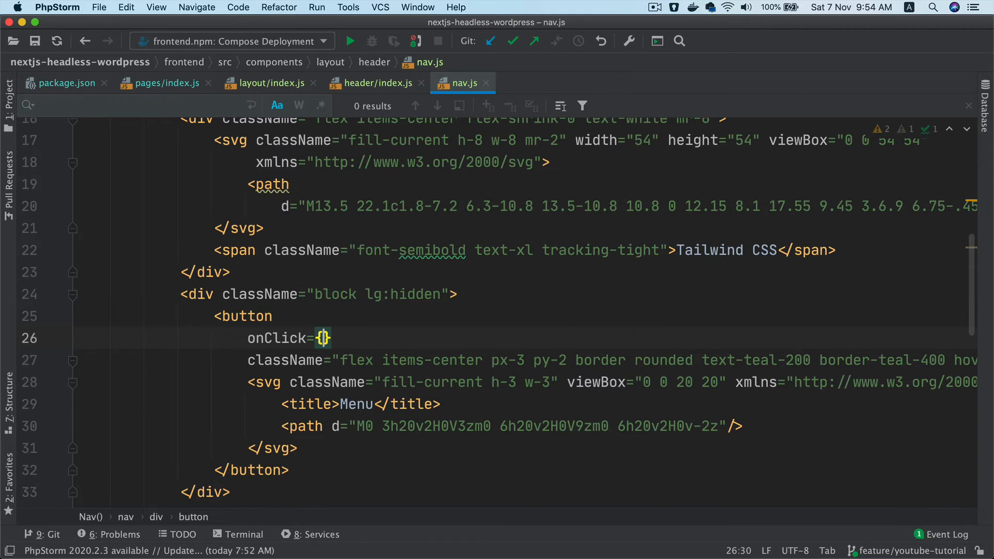
{"action": "type", "text": "()"}
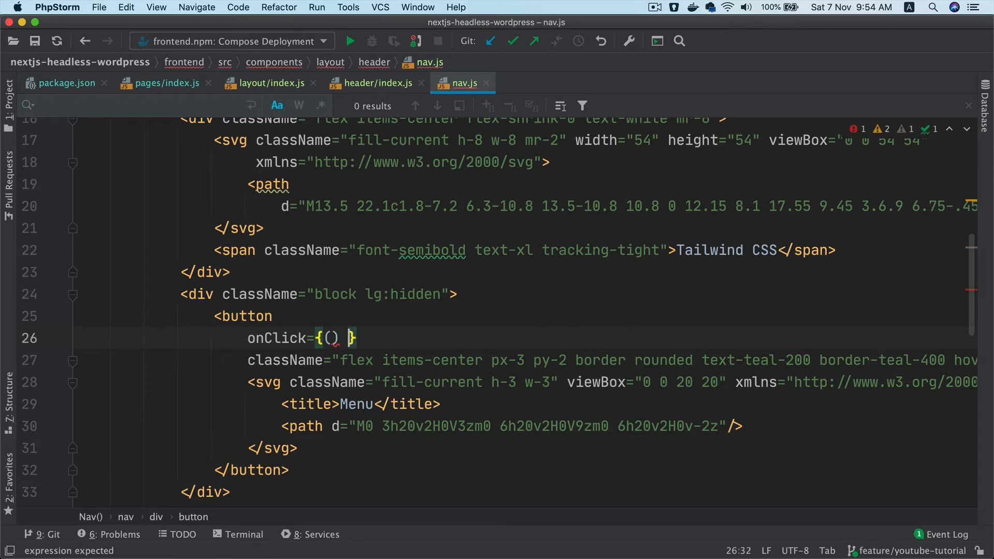
{"action": "type", "text": "=> setMenuVisibility(!"}
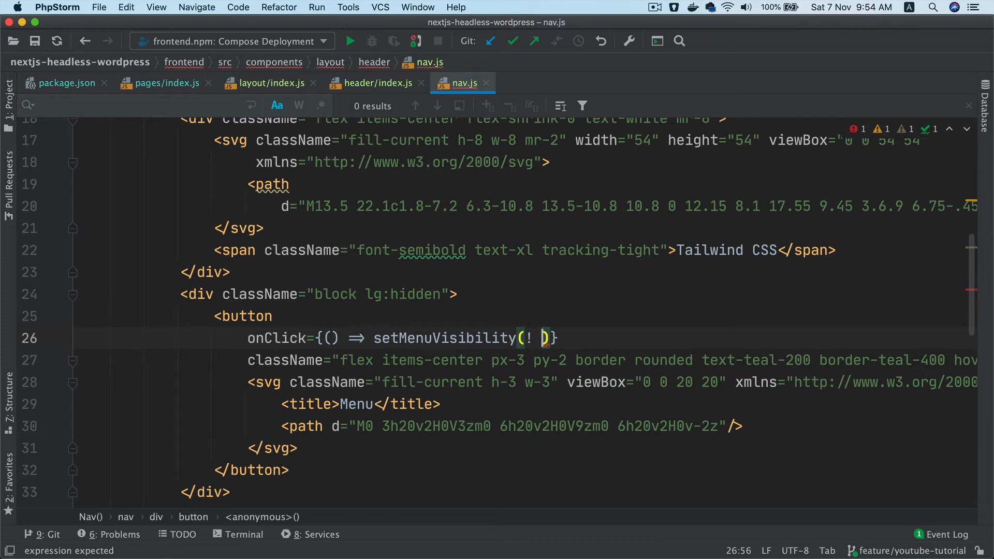
{"action": "type", "text": "isMenuVisible"}
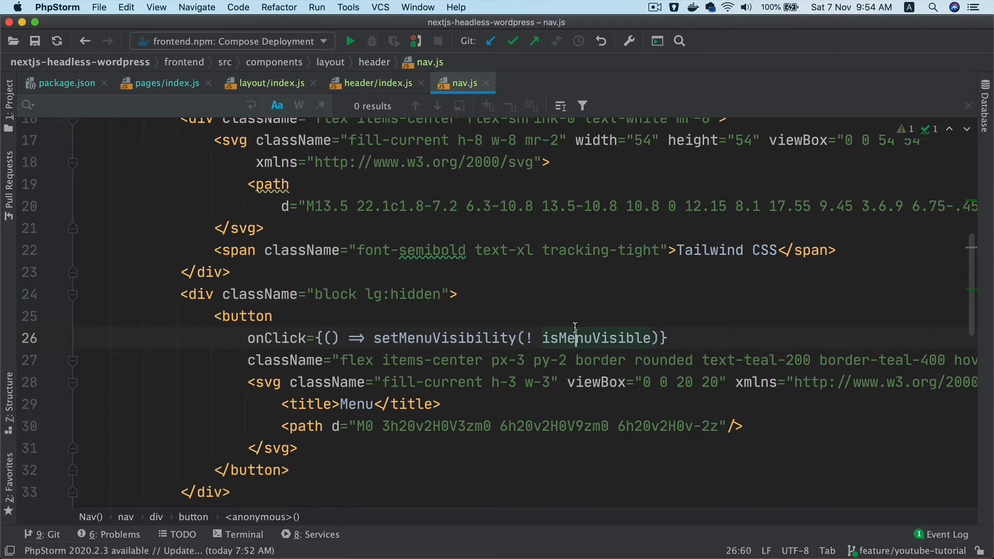
{"action": "scroll", "scroll_direction": "down", "scroll_amount": 3}
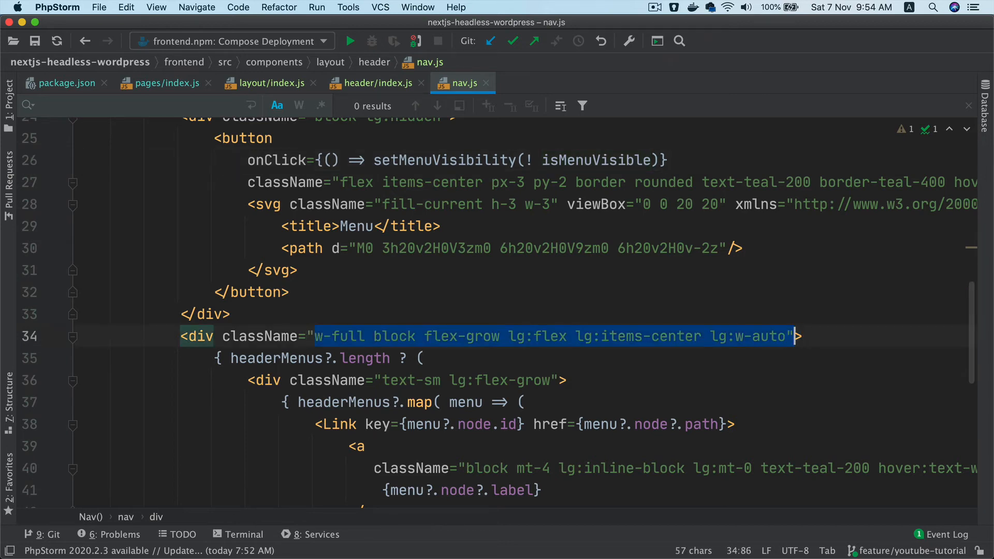
Make the links div className a template literal: `${isMenuVisible ? 'max-h-full' : 'h-0'} overflow-hidden w-full ...`.
{"action": "type", "text": "{}>"}
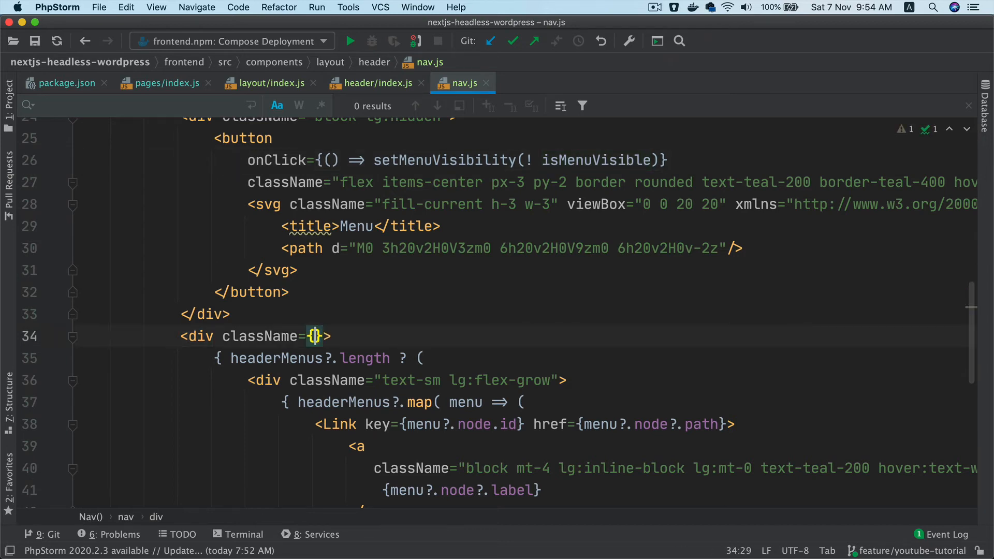
{"action": "type", "text": "`w-full block flex-grow lg:flex lg:items-center lg:w-auto`"}
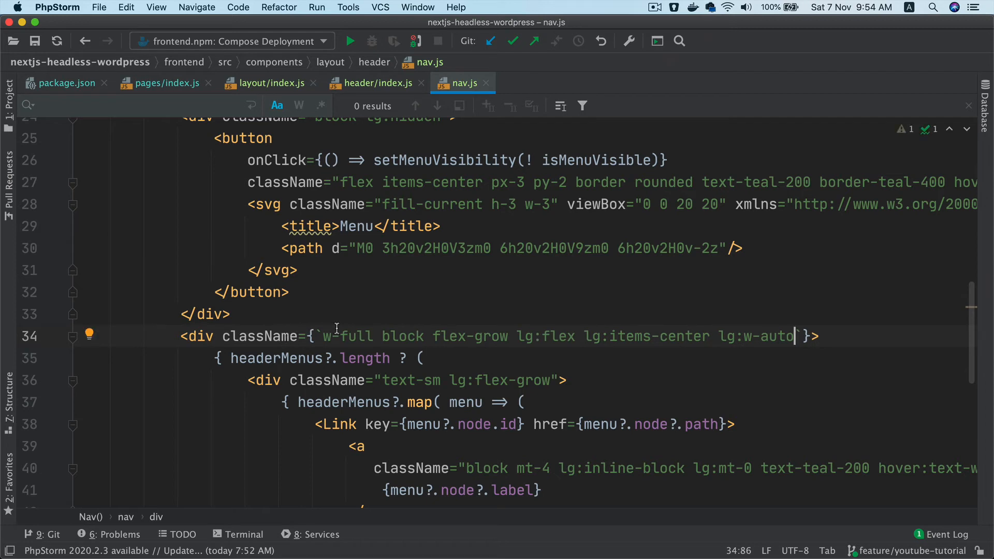
{"action": "type", "text": "${"}
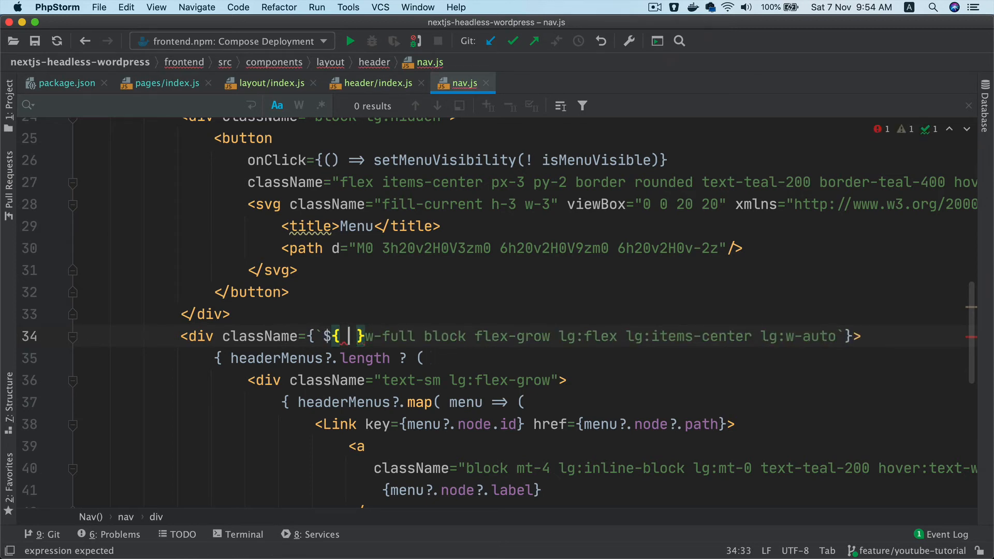
{"action": "type", "text": "isMenuVisible : '"}
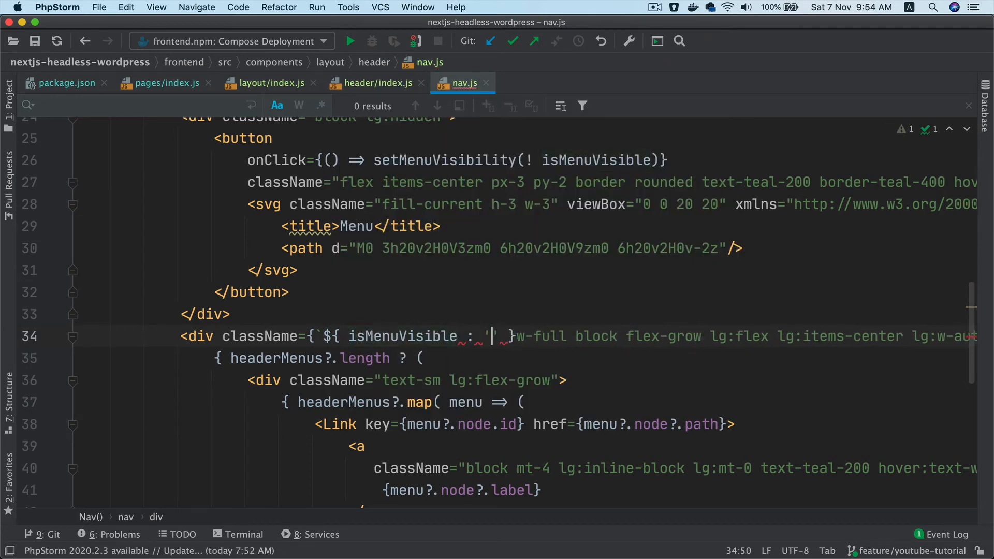
{"action": "type", "text": "max-h"}
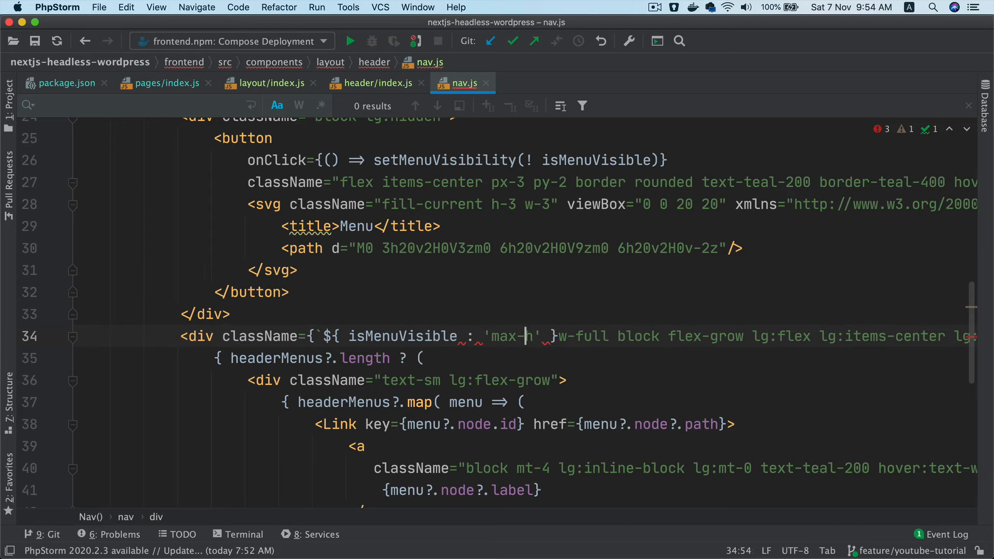
{"action": "type", "text": "?"}
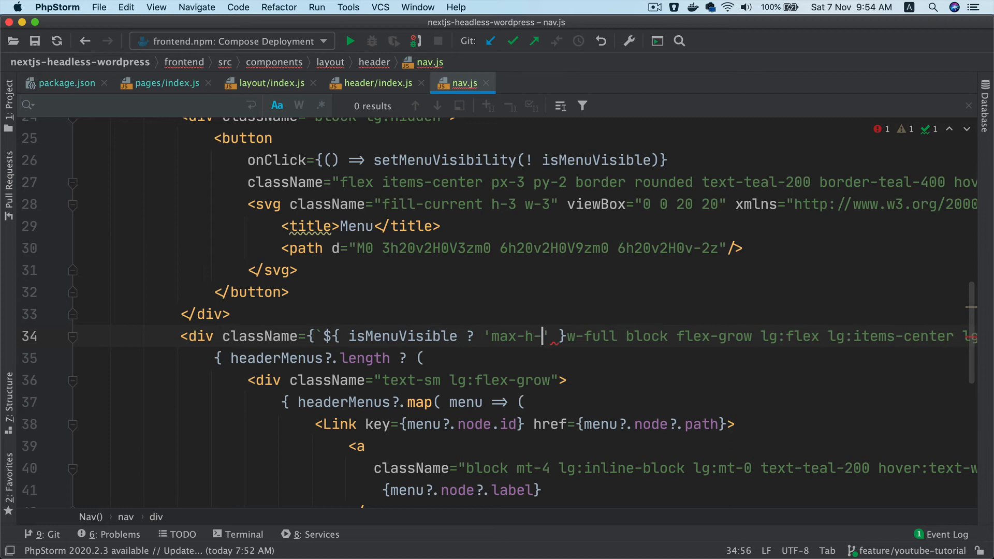
{"action": "type", "text": "full"}
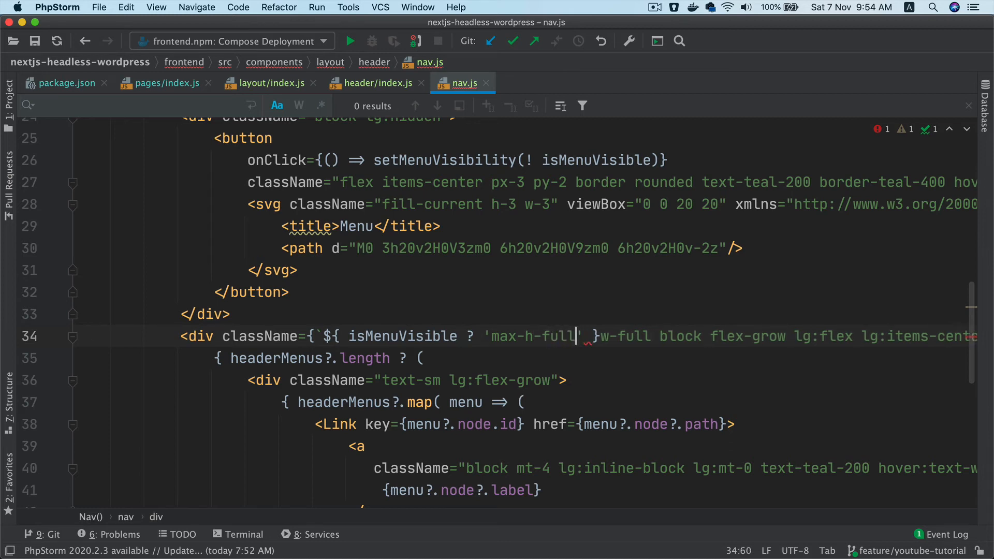
{"action": "type", "text": ": 'h"}
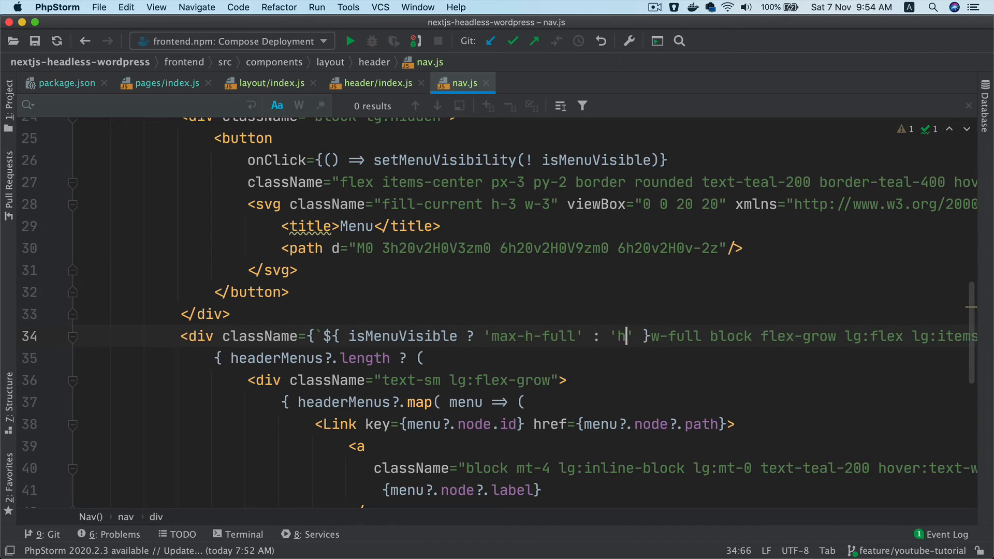
{"action": "type", "text": "-0"}
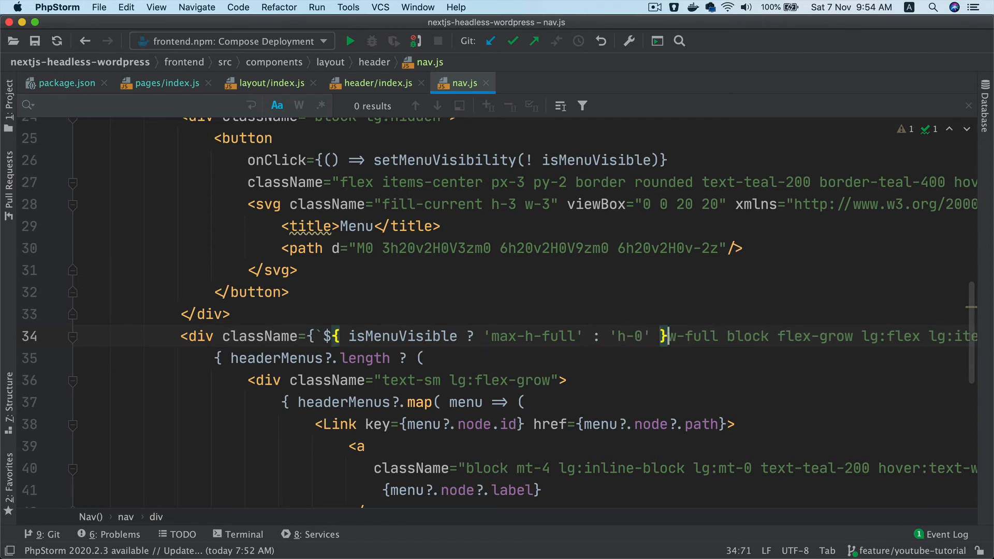
{"action": "type", "text": "ov"}
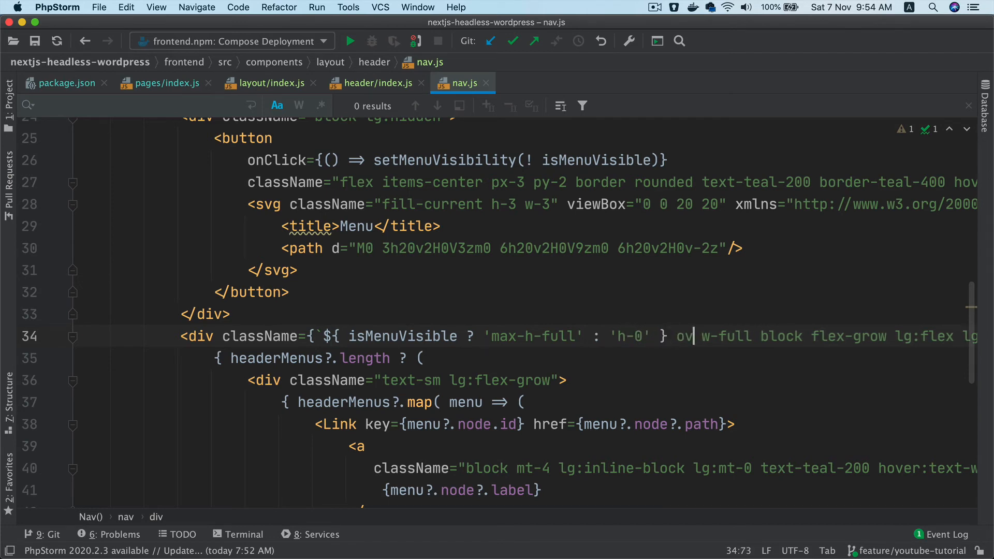
{"action": "type", "text": "erflow-hidden"}
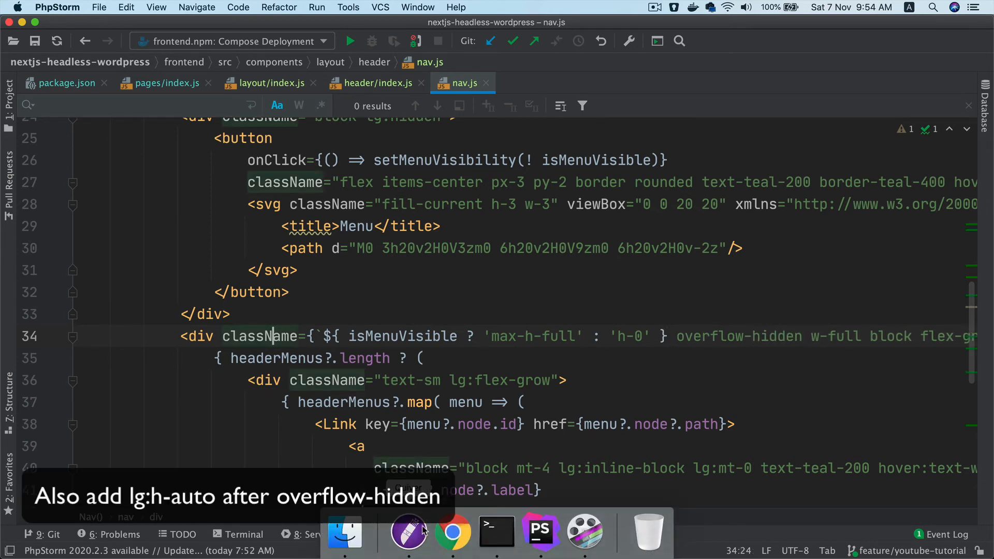
Expand the mobile menu via the hamburger icon, then view the full-width nav with DevTools closed.
{"action": "left_click", "coordinate": [452, 532]}
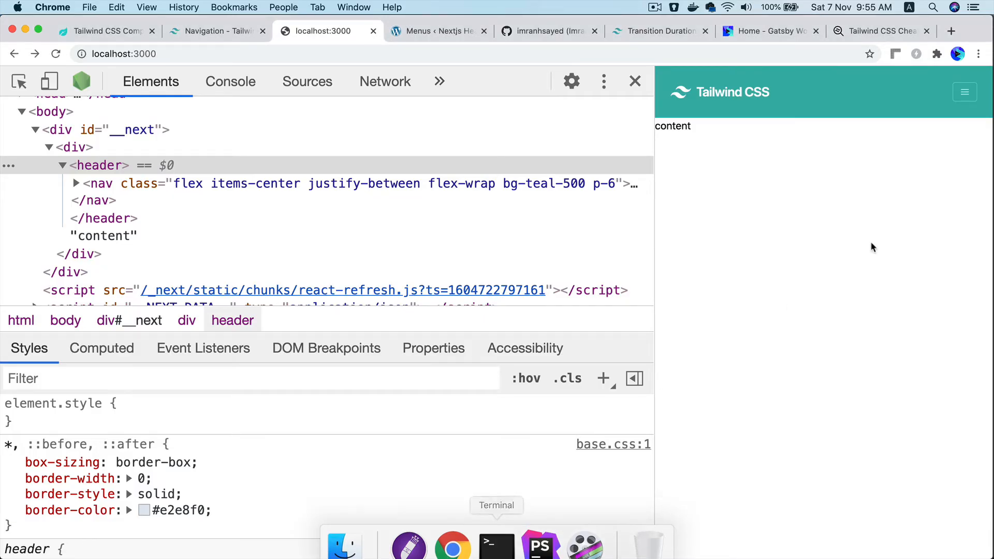
{"action": "left_click", "coordinate": [964, 92]}
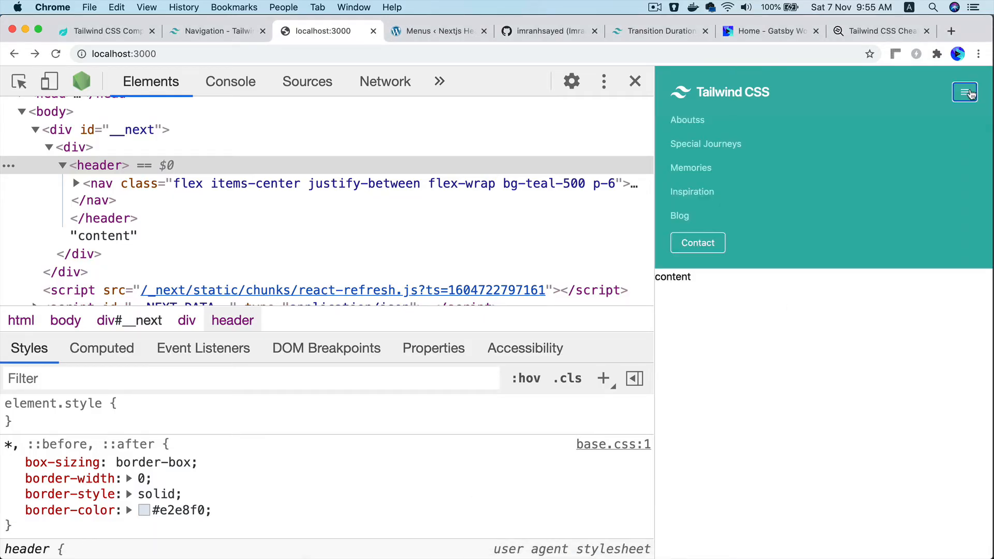
{"action": "mouse_move", "coordinate": [766, 201]}
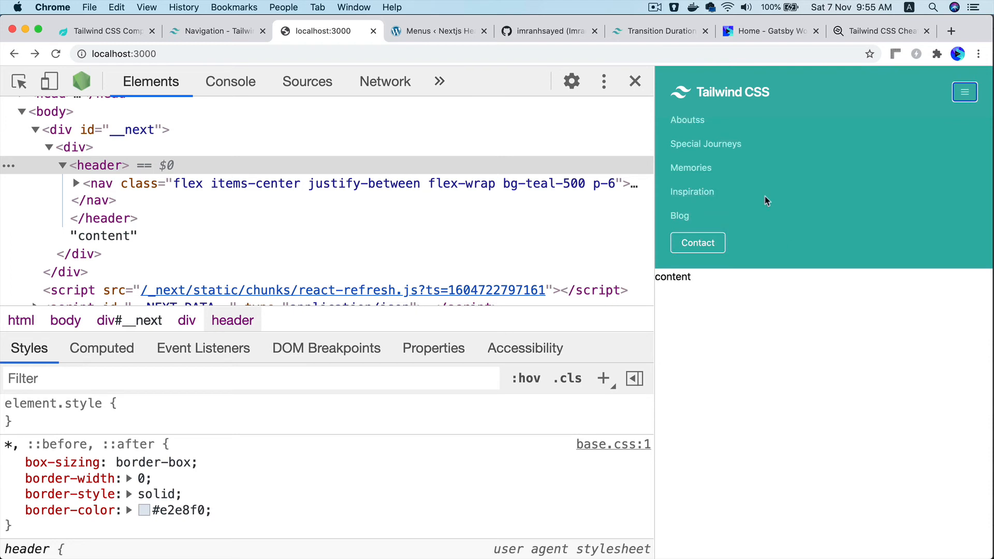
{"action": "left_click", "coordinate": [635, 81]}
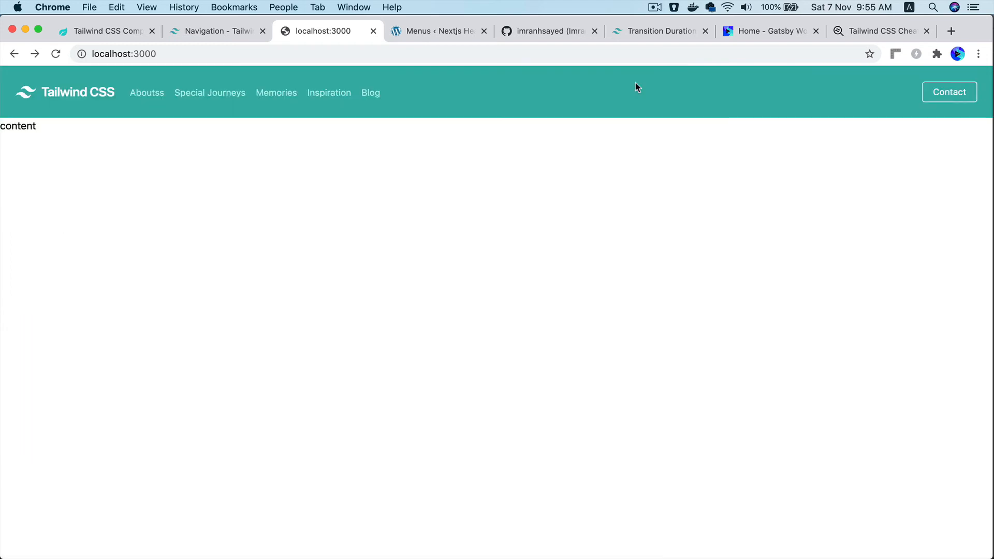
{"action": "mouse_move", "coordinate": [477, 242]}
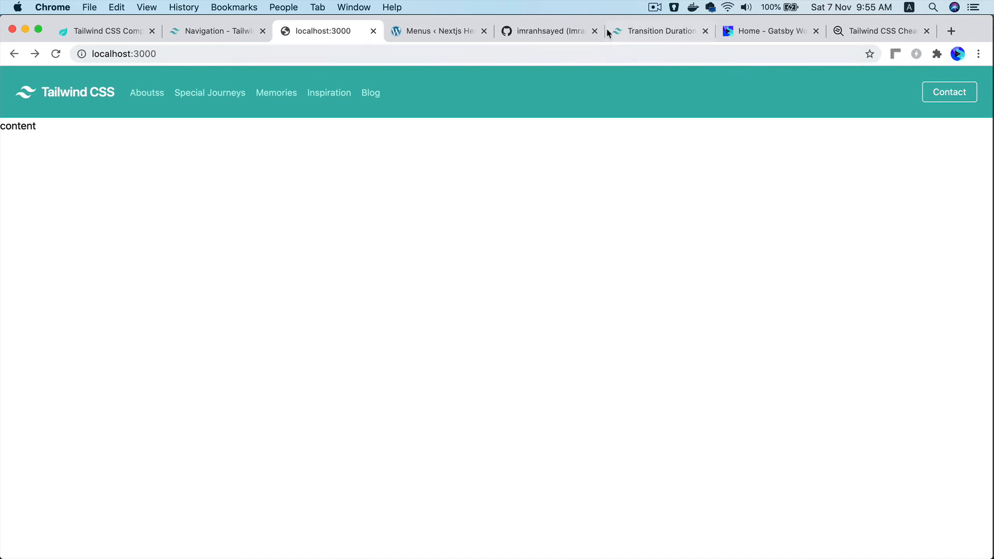
{"action": "left_click", "coordinate": [545, 31]}
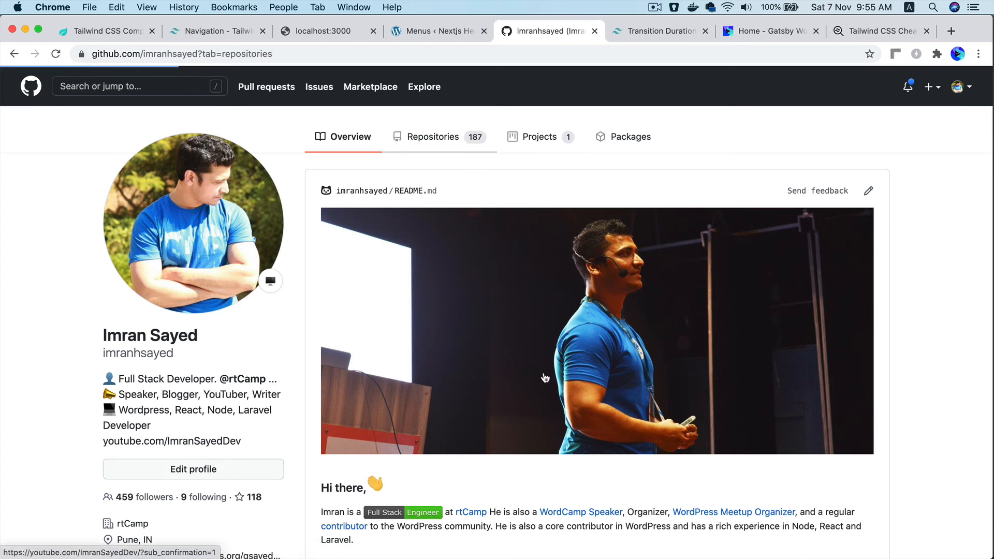
{"action": "mouse_move", "coordinate": [383, 222]}
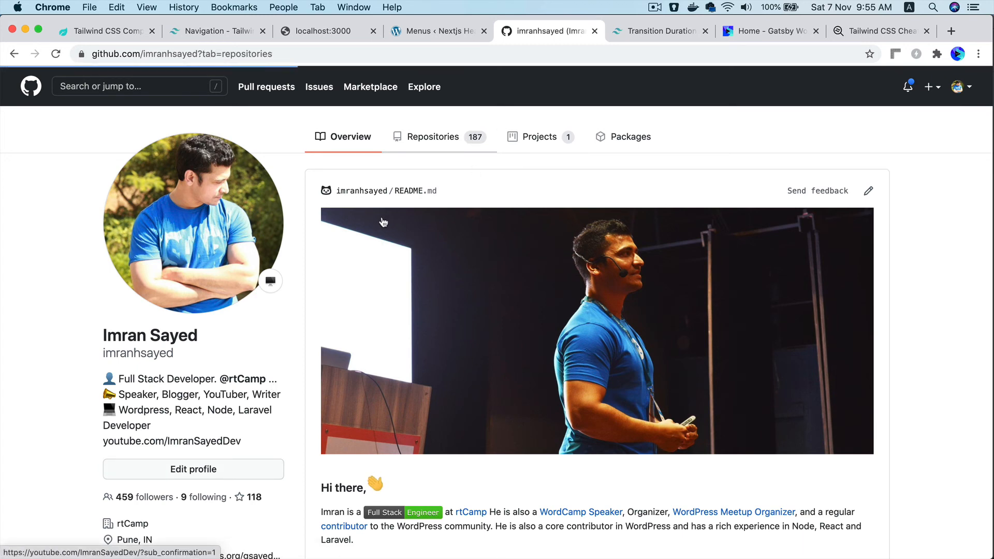
Open the nextjs-headless-wordpress repository from the GitHub profile's Repositories list.
{"action": "left_click", "coordinate": [433, 136]}
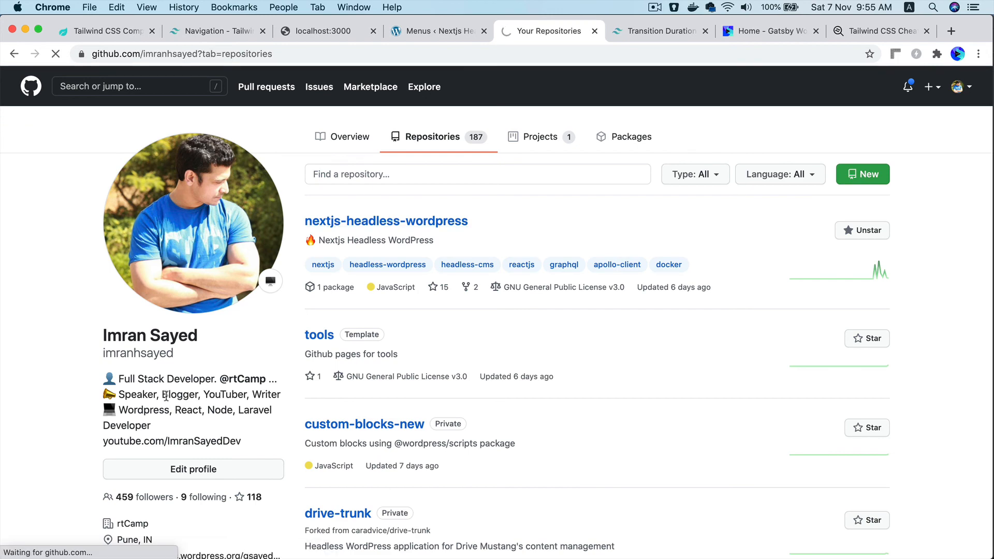
{"action": "left_click", "coordinate": [385, 221]}
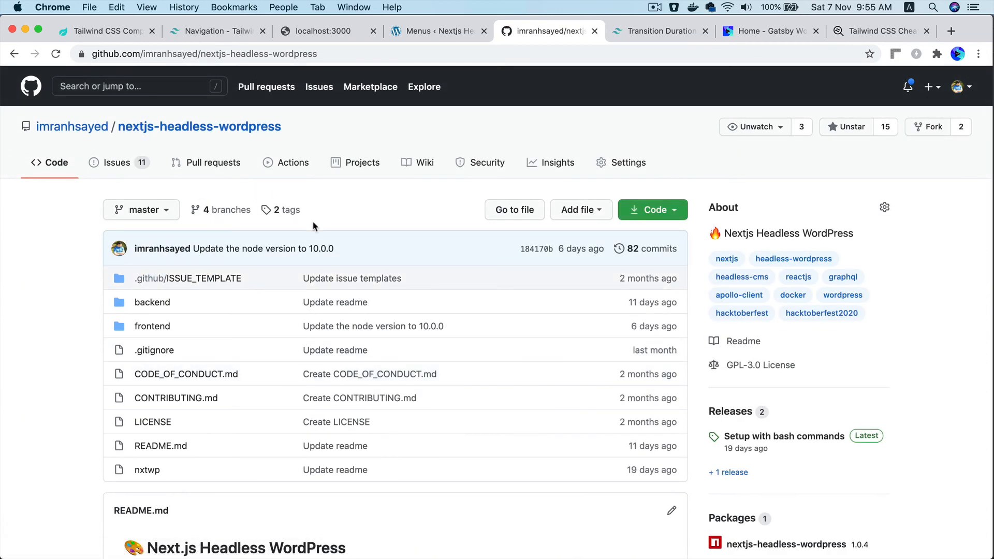
{"action": "mouse_move", "coordinate": [390, 326]}
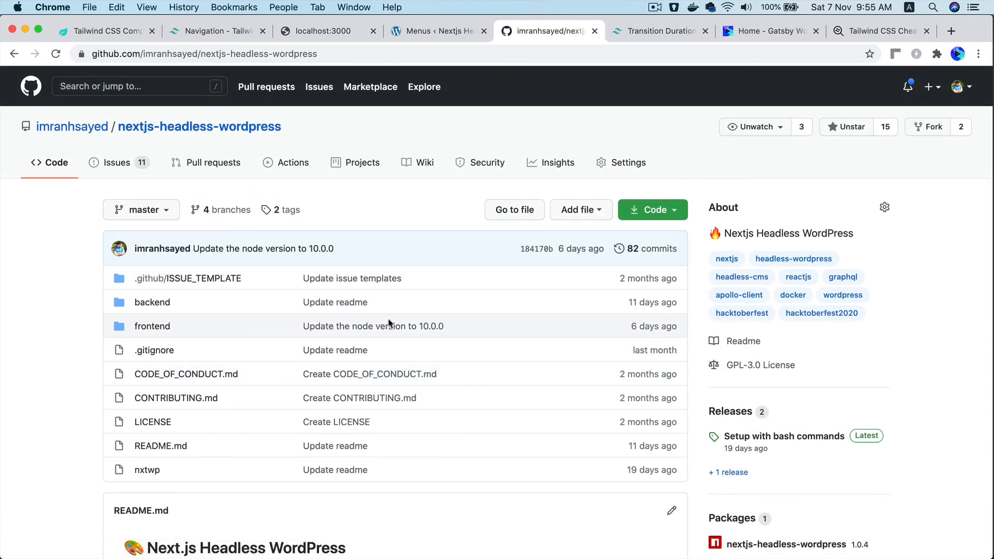